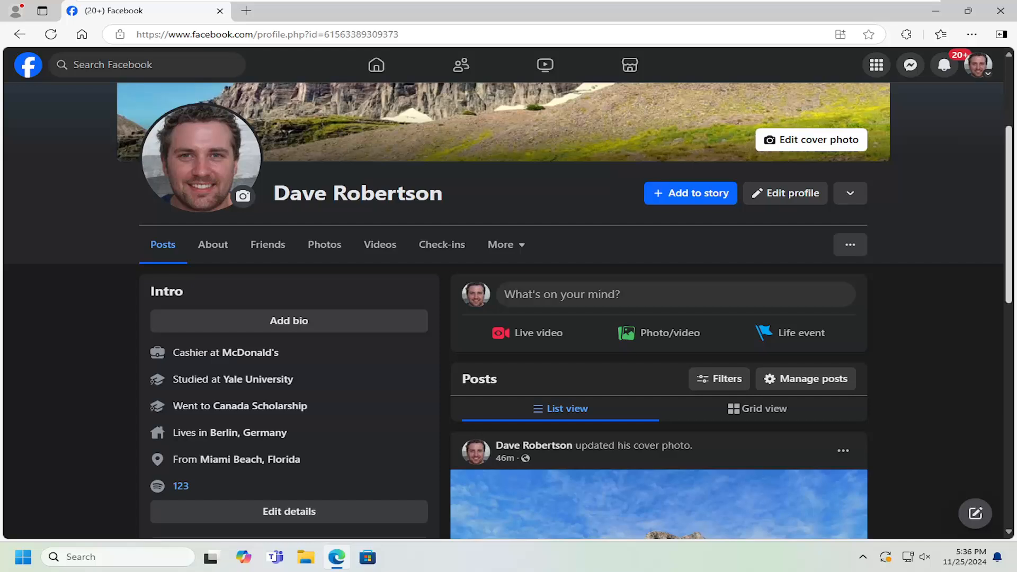
mouse_move(136, 281)
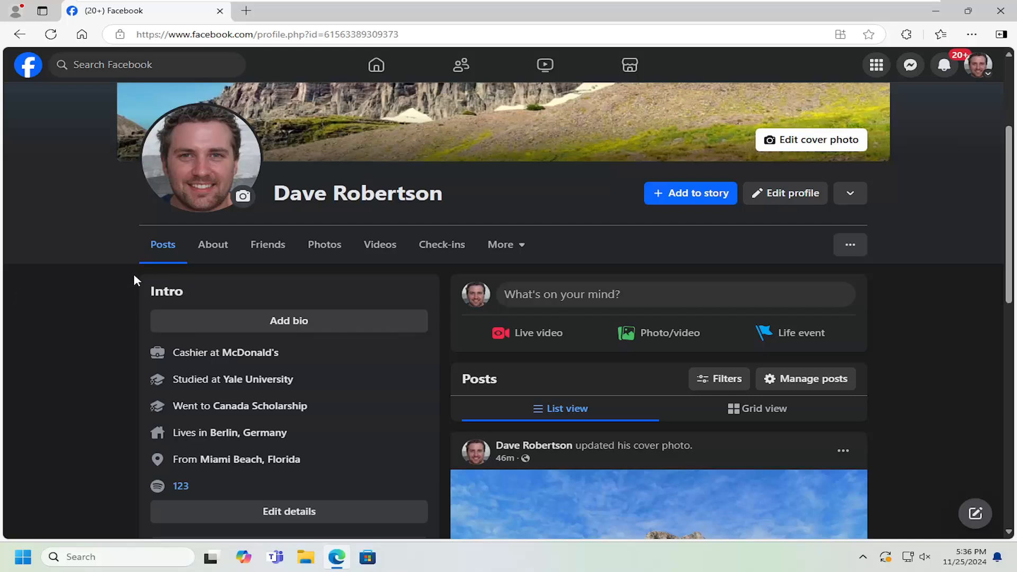
mouse_move(163, 247)
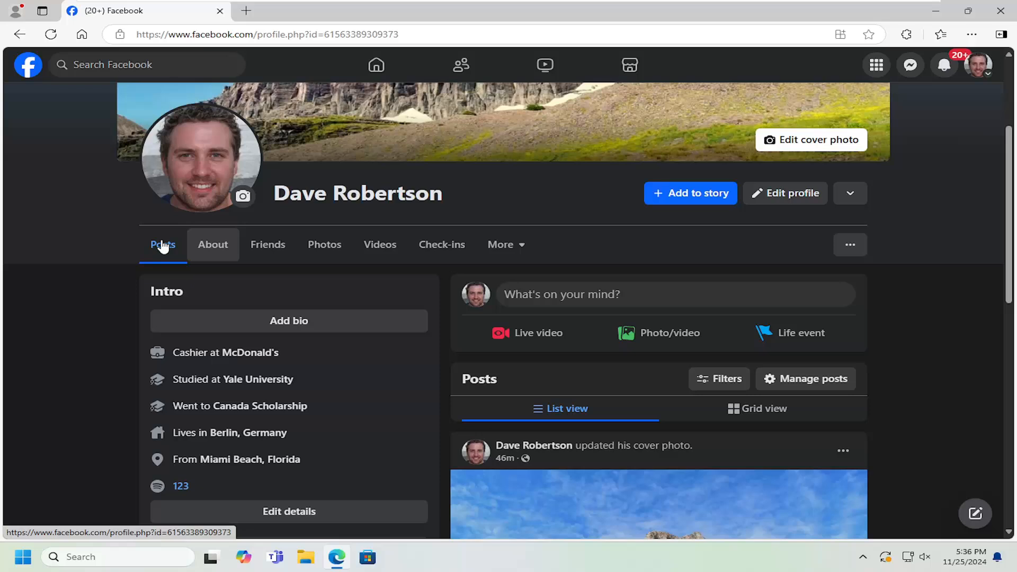
mouse_move(212, 250)
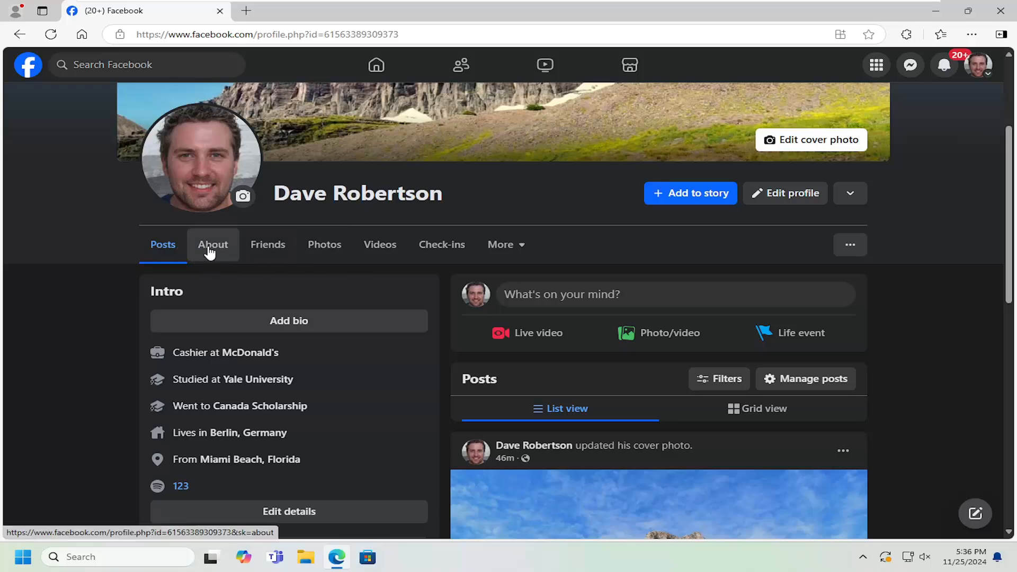
Go to the profile's About tab and show Contact and basic info.
click(213, 245)
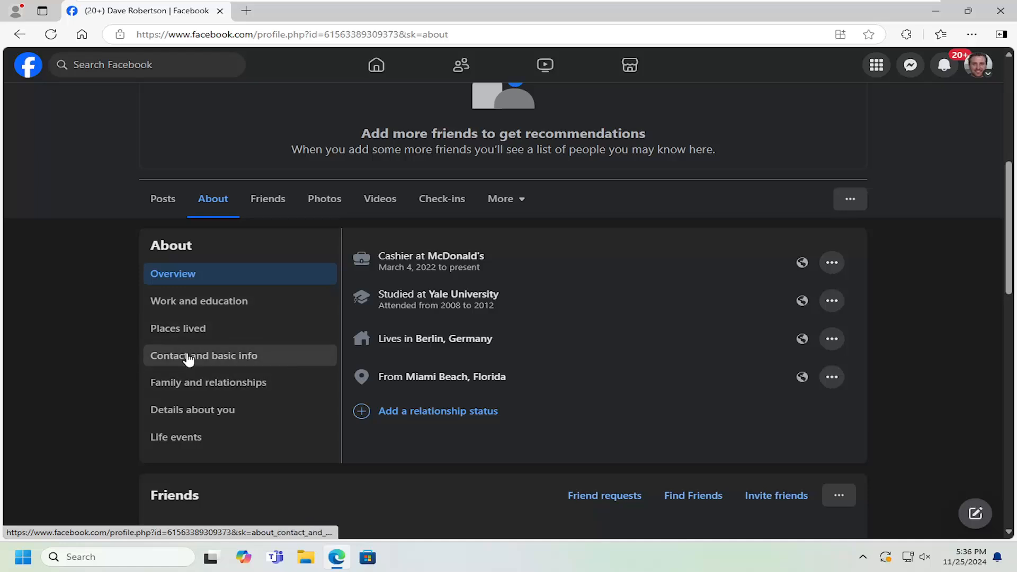
click(203, 355)
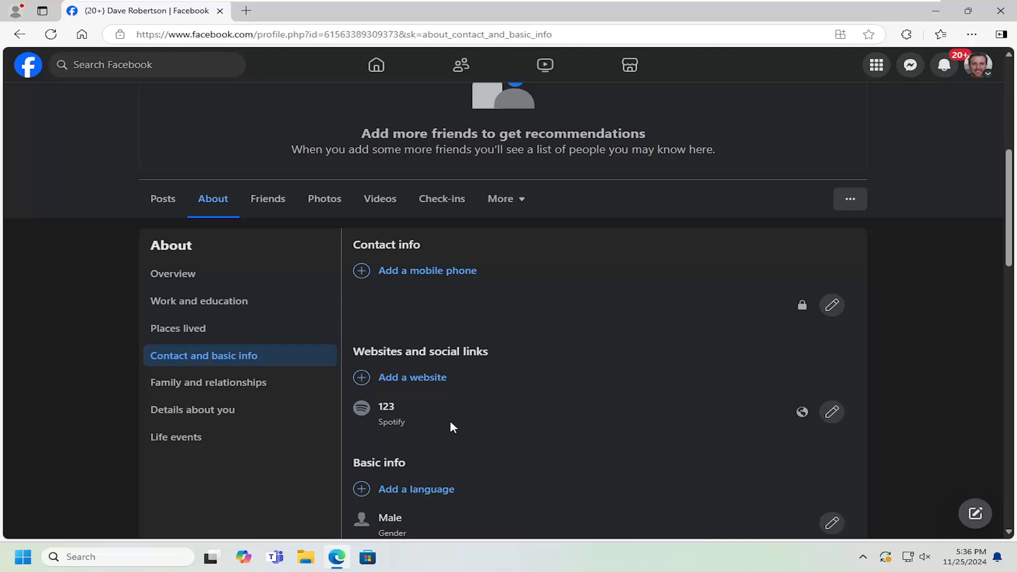
mouse_move(832, 412)
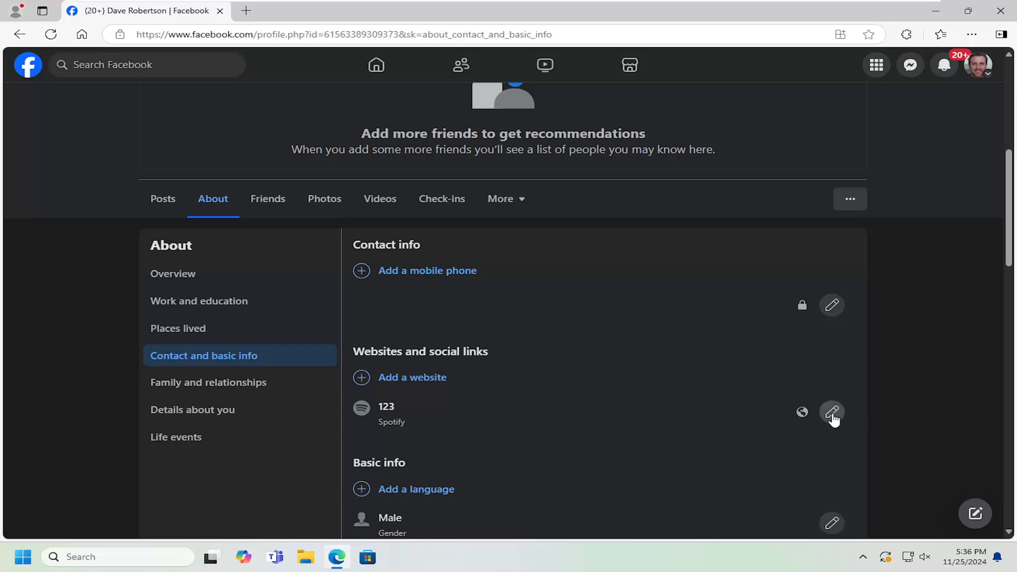
Edit the Spotify link '123' and save with it removed.
click(831, 412)
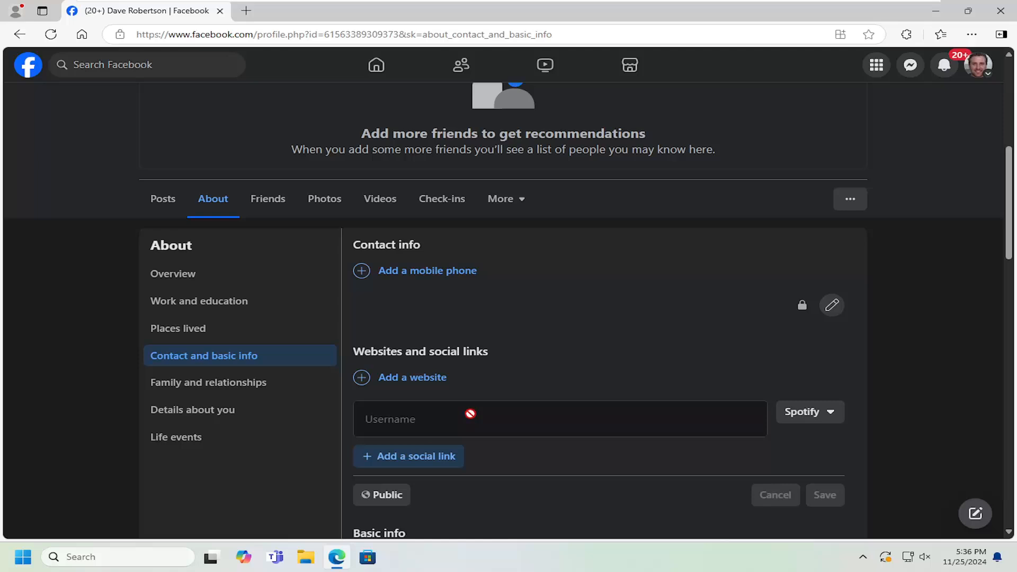
click(775, 495)
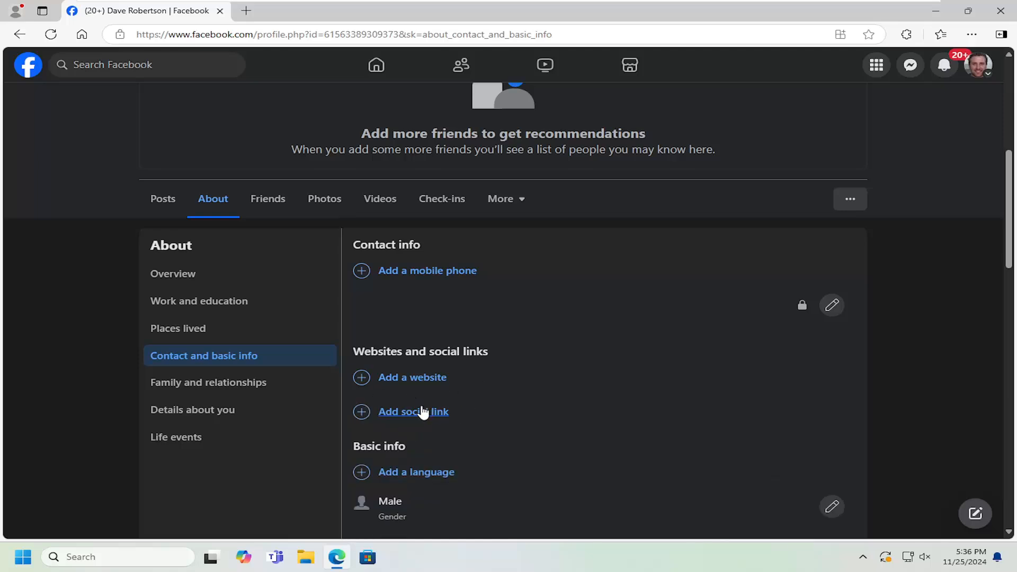